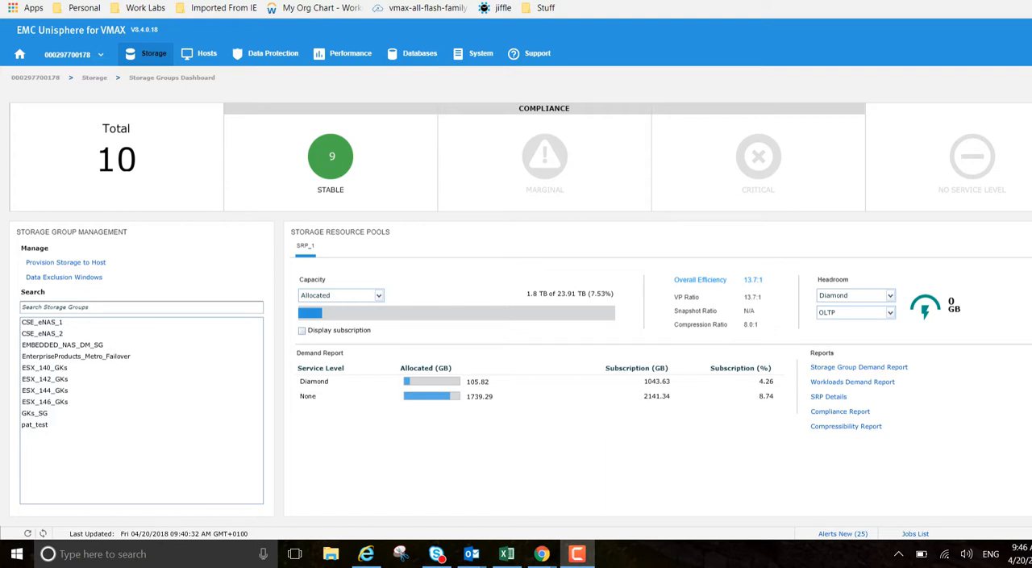
pyautogui.moveTo(67, 262)
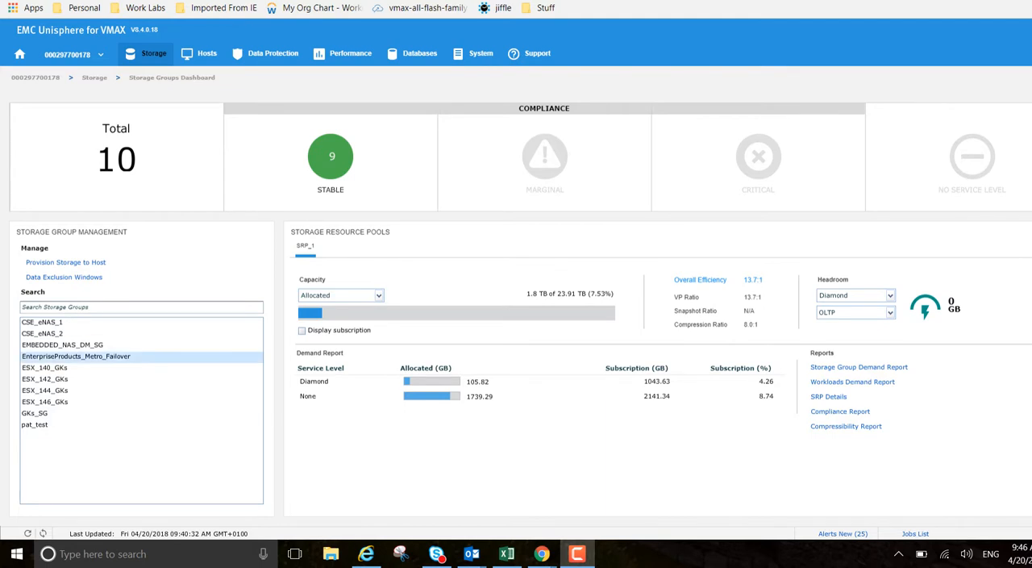
pyautogui.moveTo(67, 262)
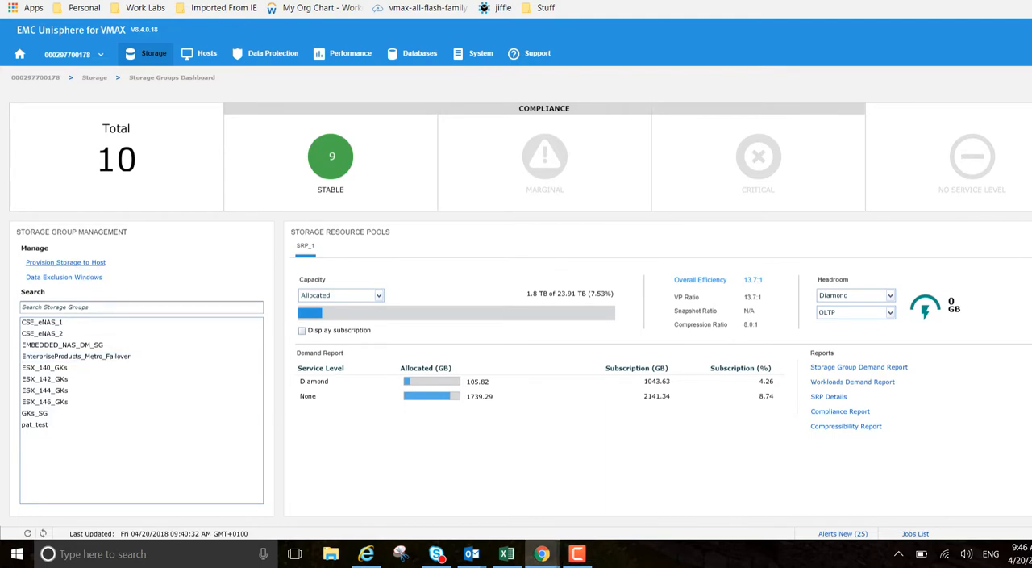
# Start provisioning storage group OracleFinance2 with Diamond service level and OLTP + Rep workload.
pyautogui.click(66, 262)
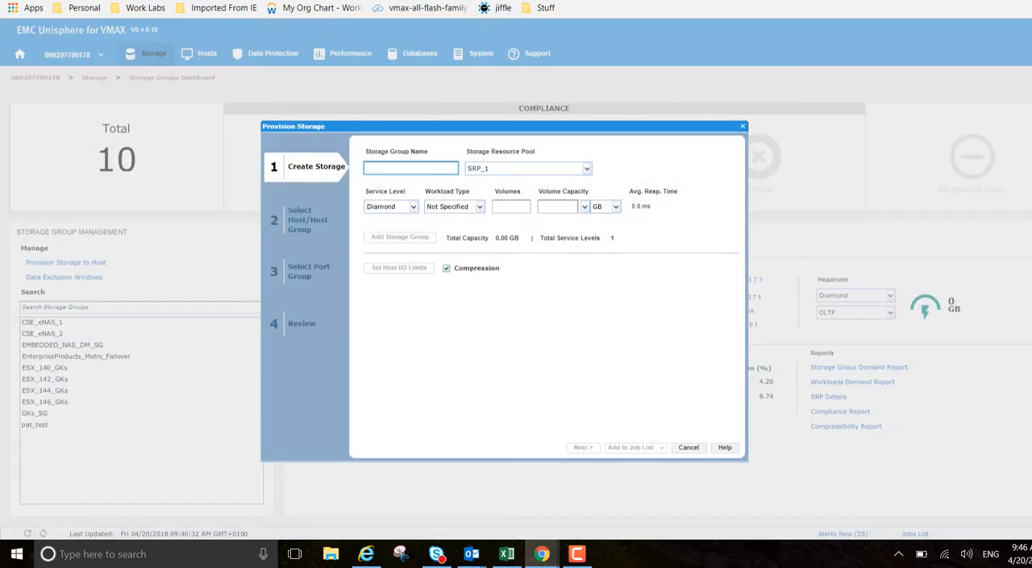
pyautogui.write('OracleFinance2')
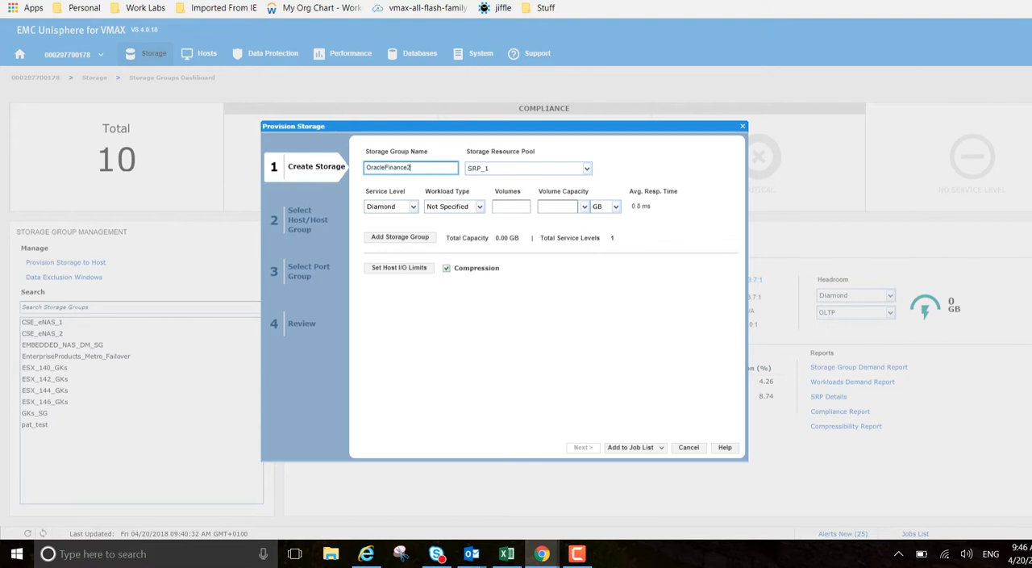
pyautogui.click(585, 168)
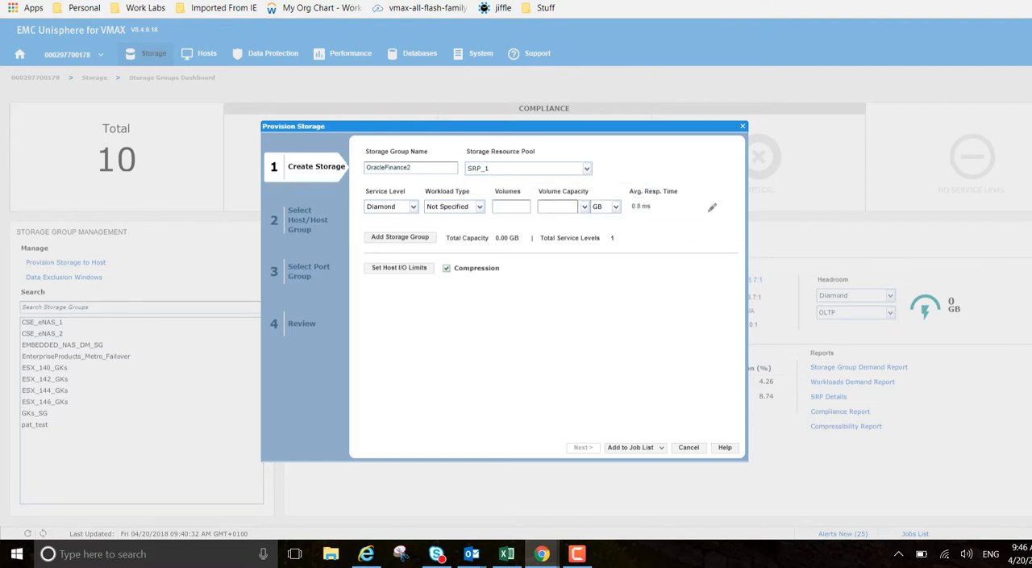
pyautogui.click(411, 206)
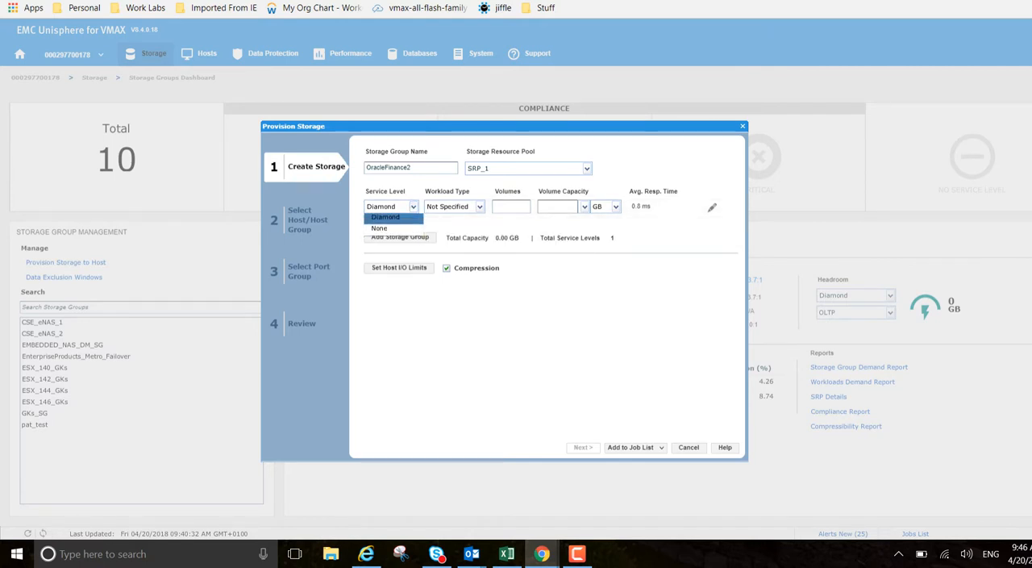
pyautogui.click(387, 216)
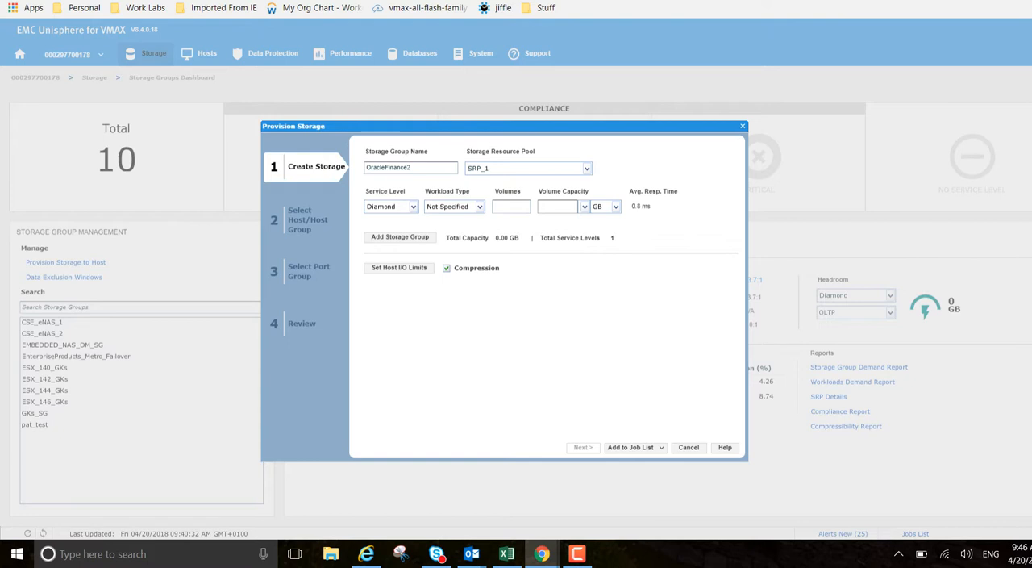
pyautogui.click(478, 207)
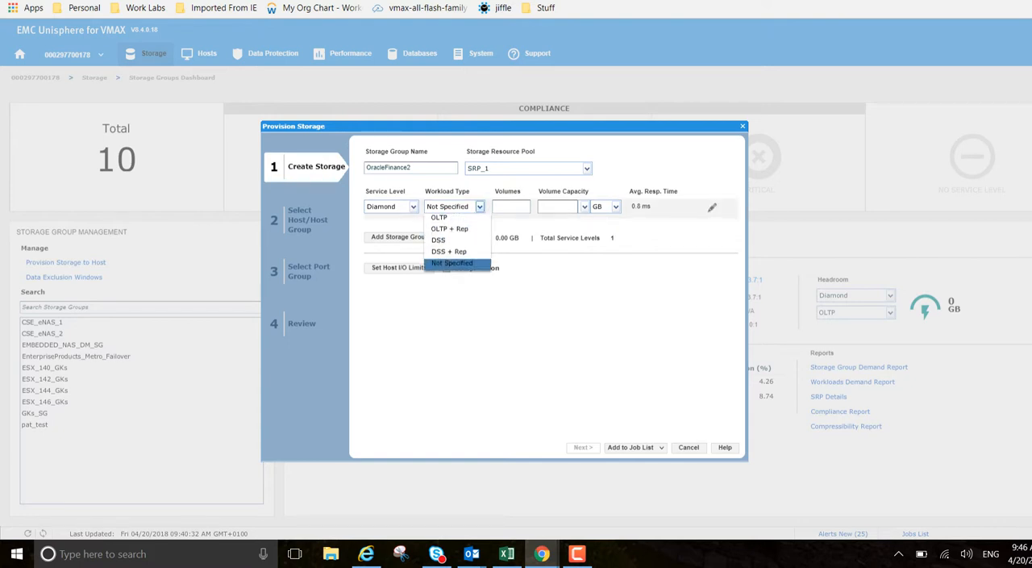
pyautogui.moveTo(449, 229)
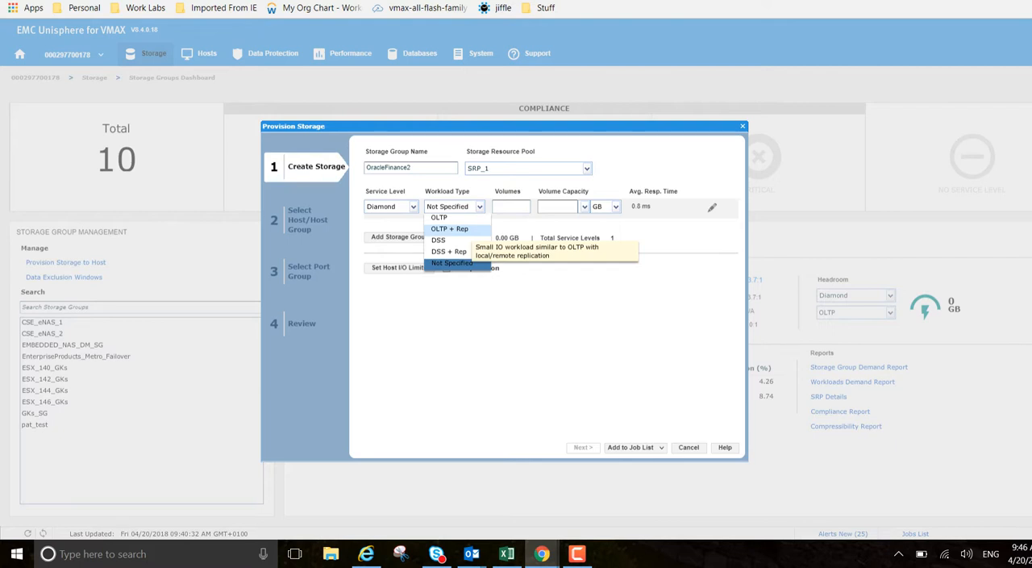
pyautogui.click(449, 229)
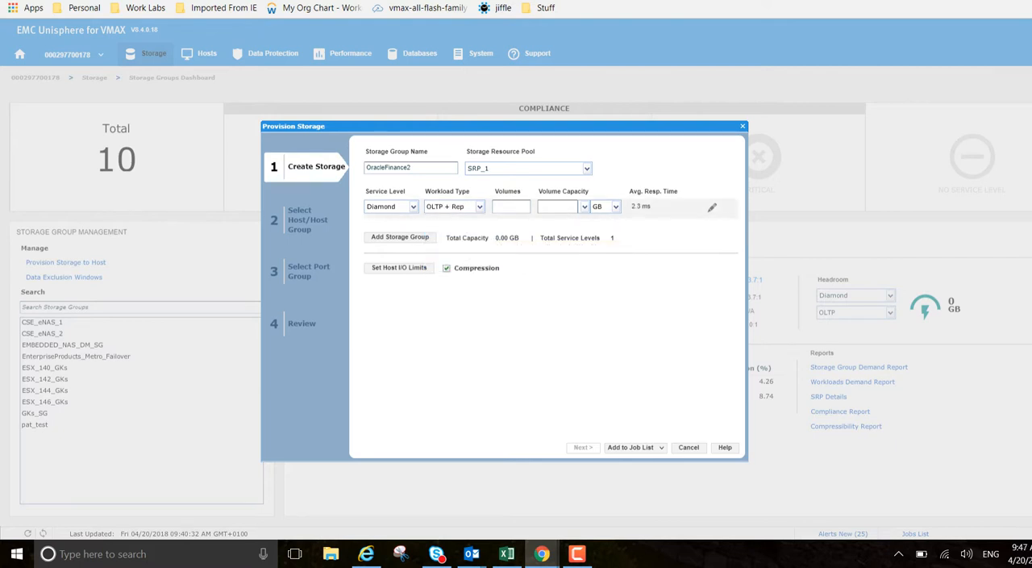
# Request two volumes of 10 GB each and continue to host selection.
pyautogui.write('2')
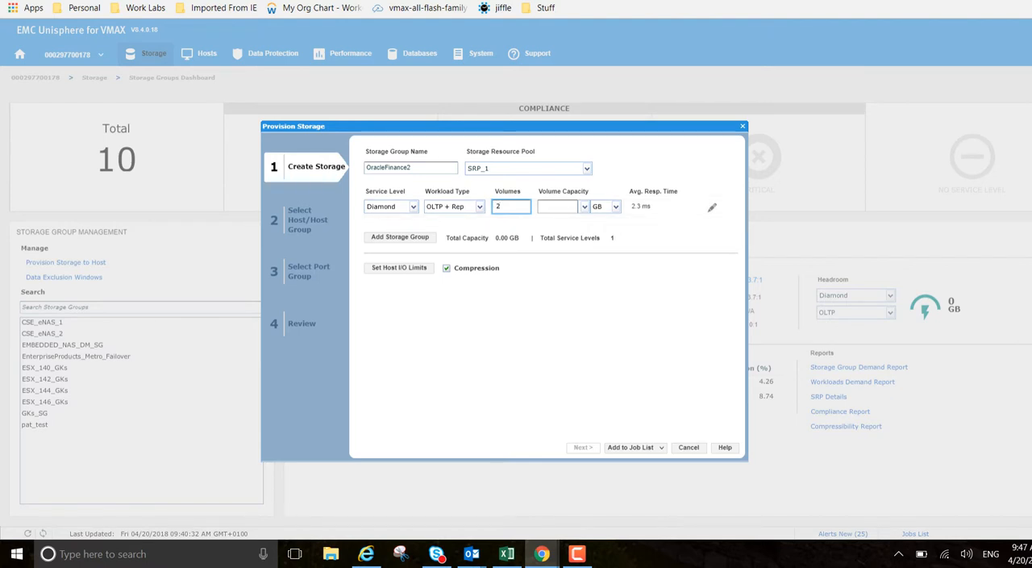
pyautogui.click(556, 206)
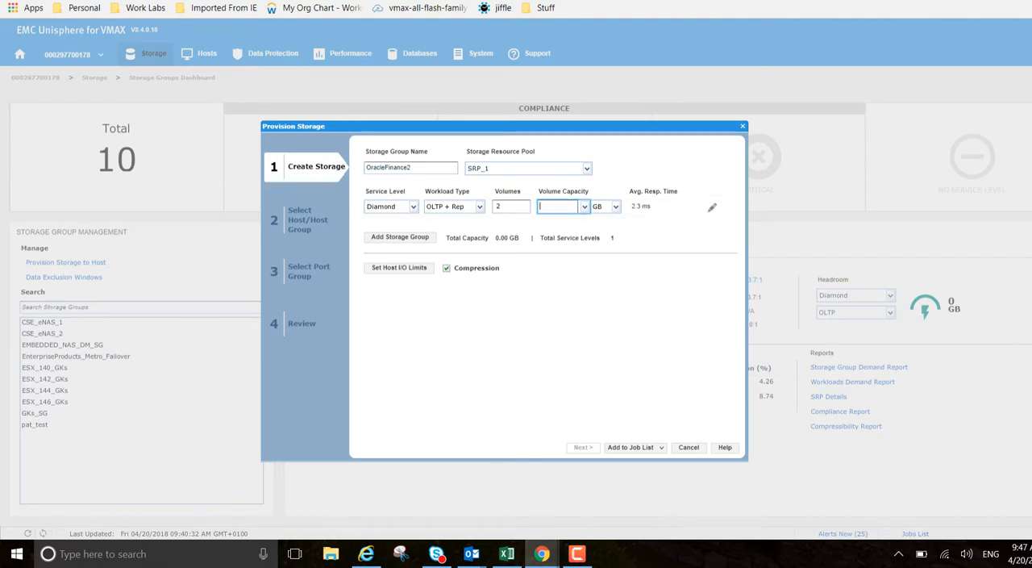
pyautogui.write('10')
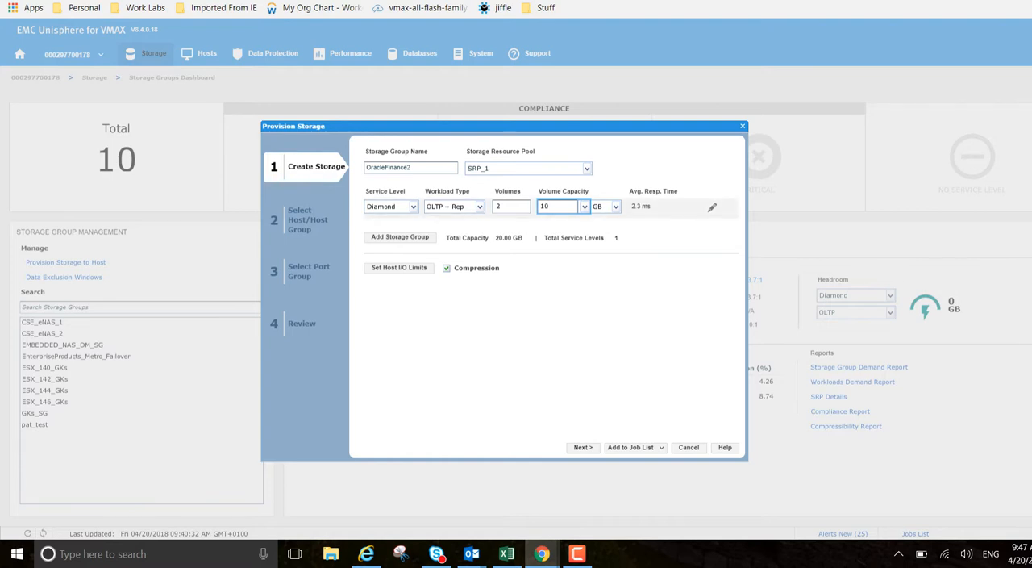
pyautogui.click(583, 446)
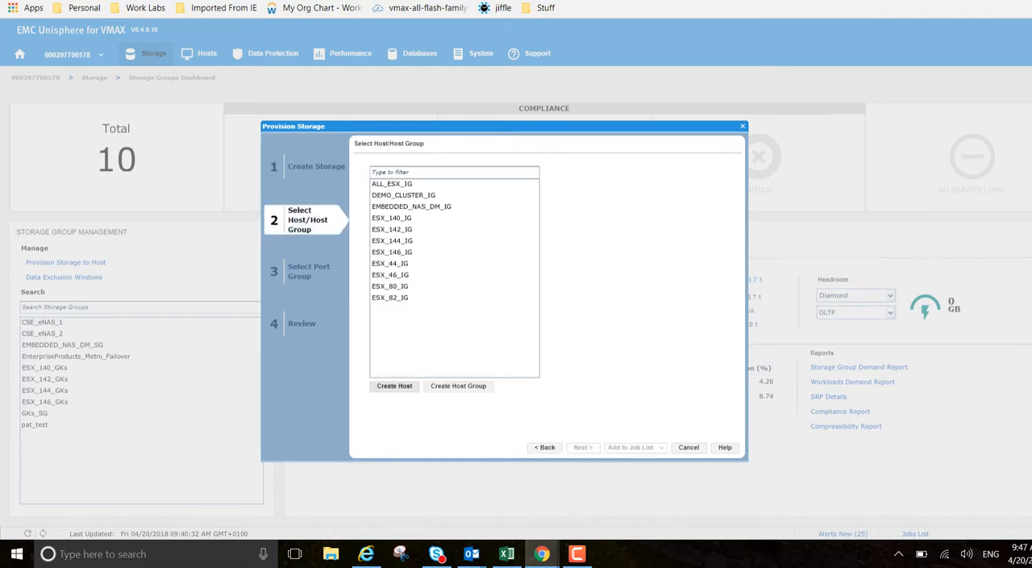
# Create host OracleFinance2 with two Fibre initiators, including 21fdc4f57c984614, and continue to port groups.
pyautogui.click(394, 385)
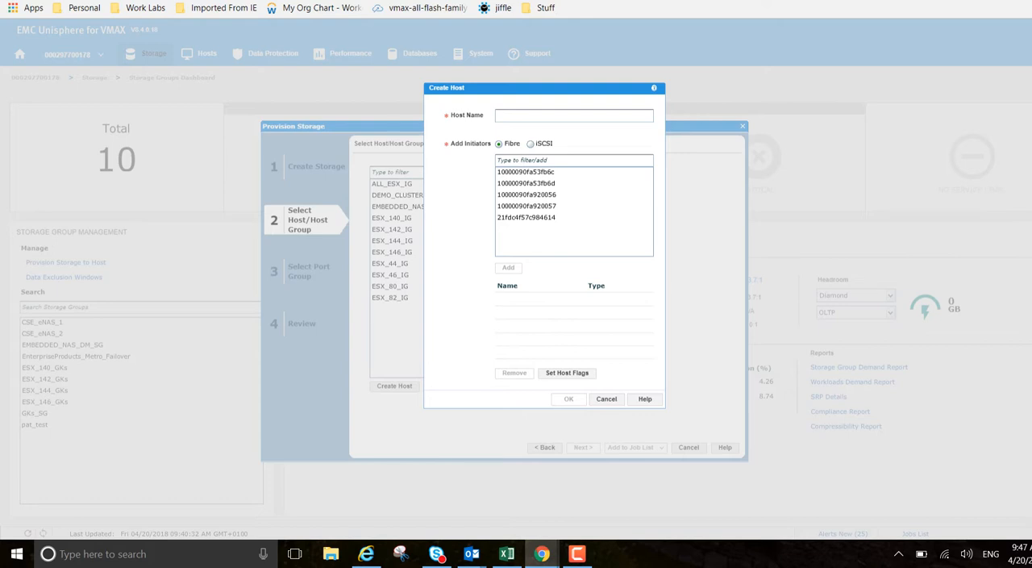
pyautogui.click(574, 116)
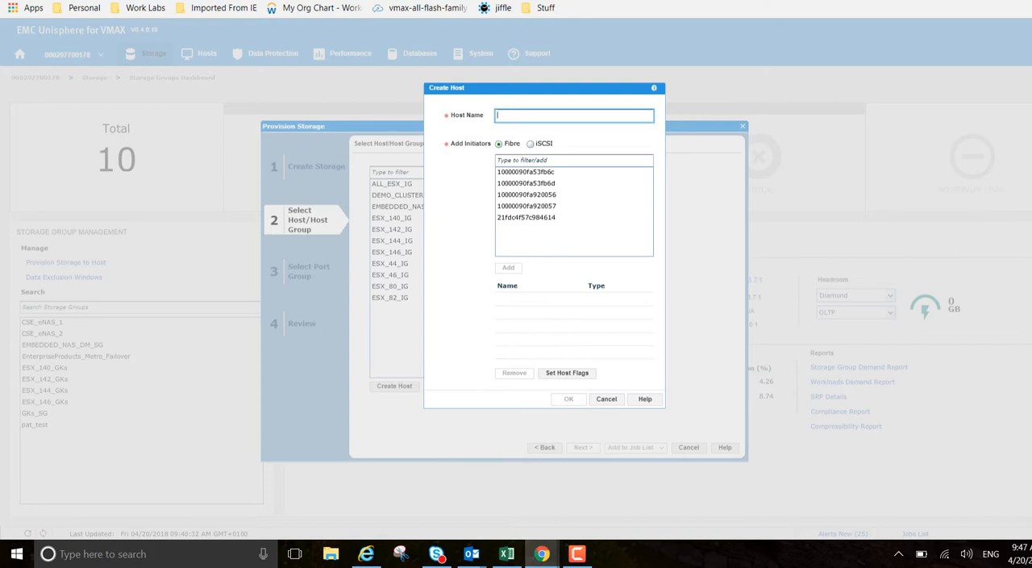
pyautogui.write('OracleFinance2')
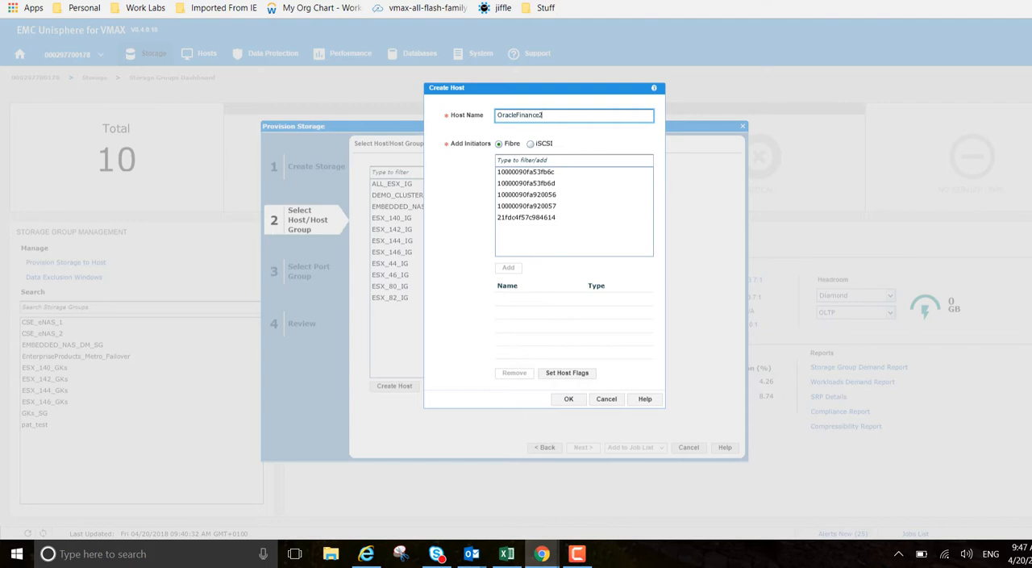
pyautogui.click(525, 172)
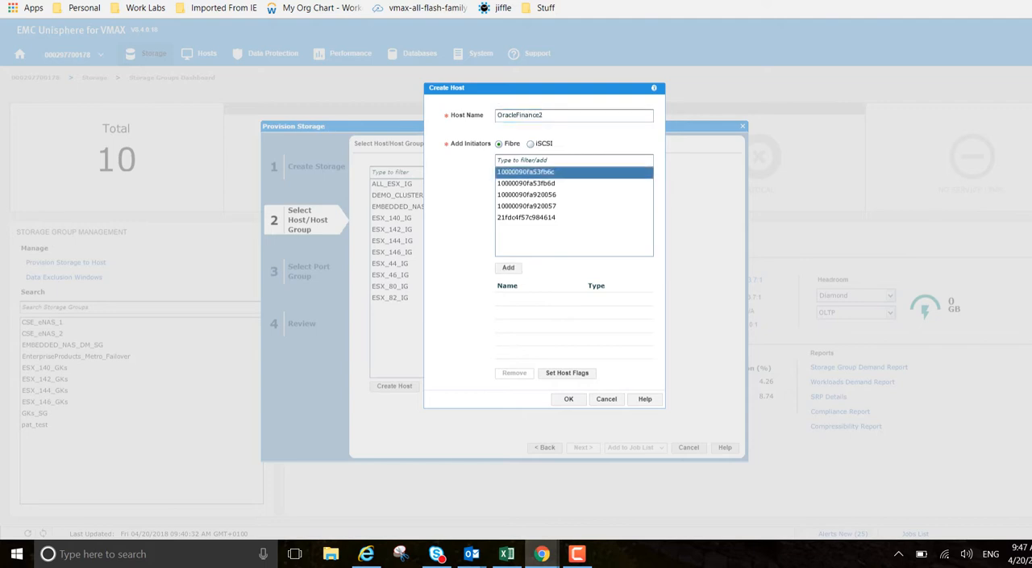
pyautogui.click(508, 267)
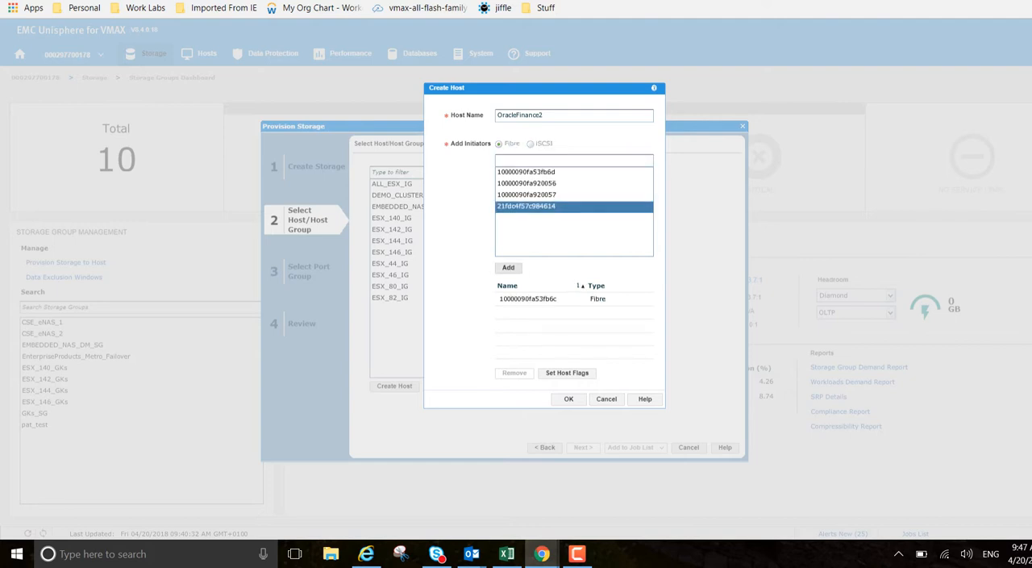
pyautogui.click(508, 267)
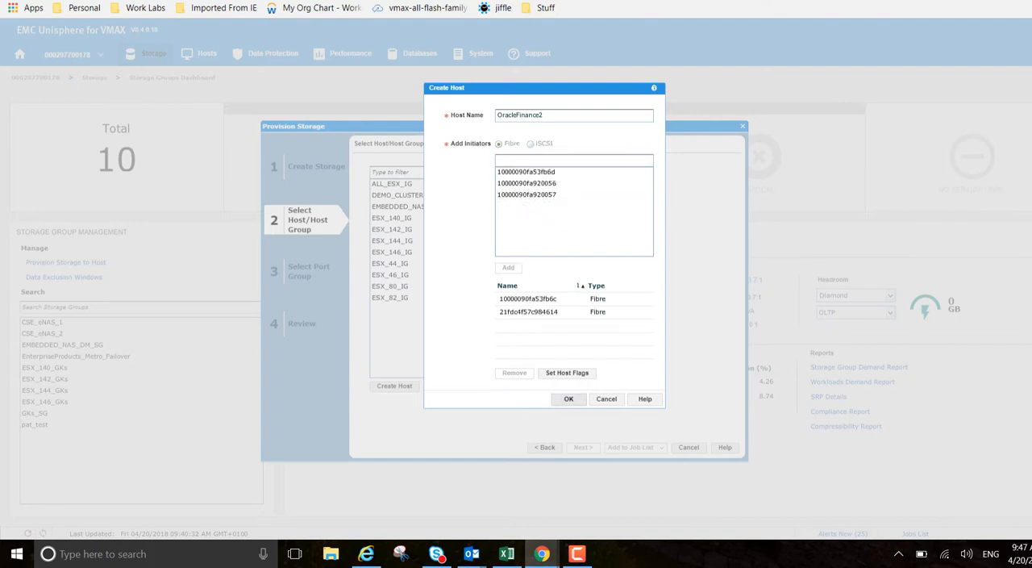
pyautogui.click(569, 398)
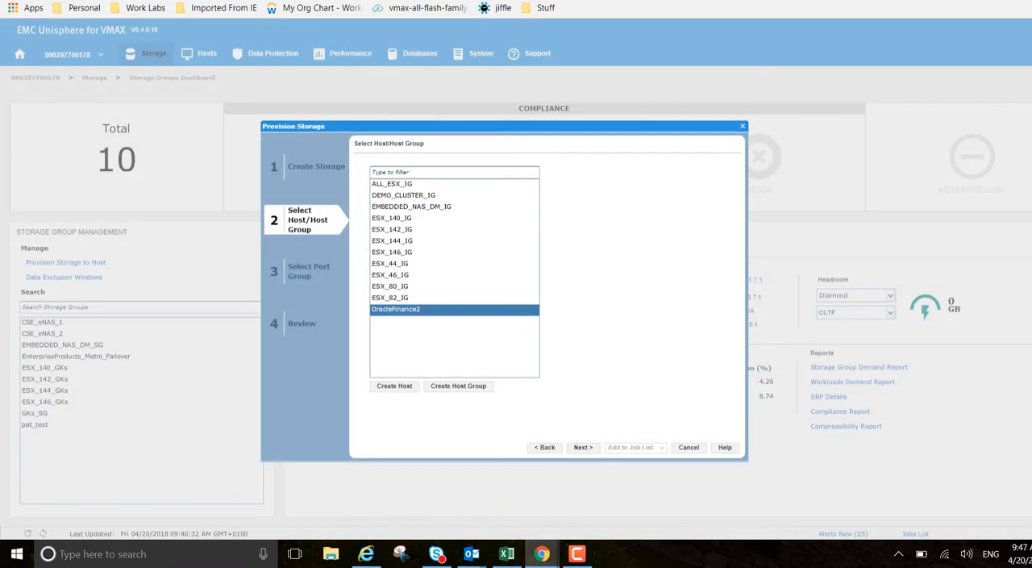
pyautogui.moveTo(583, 448)
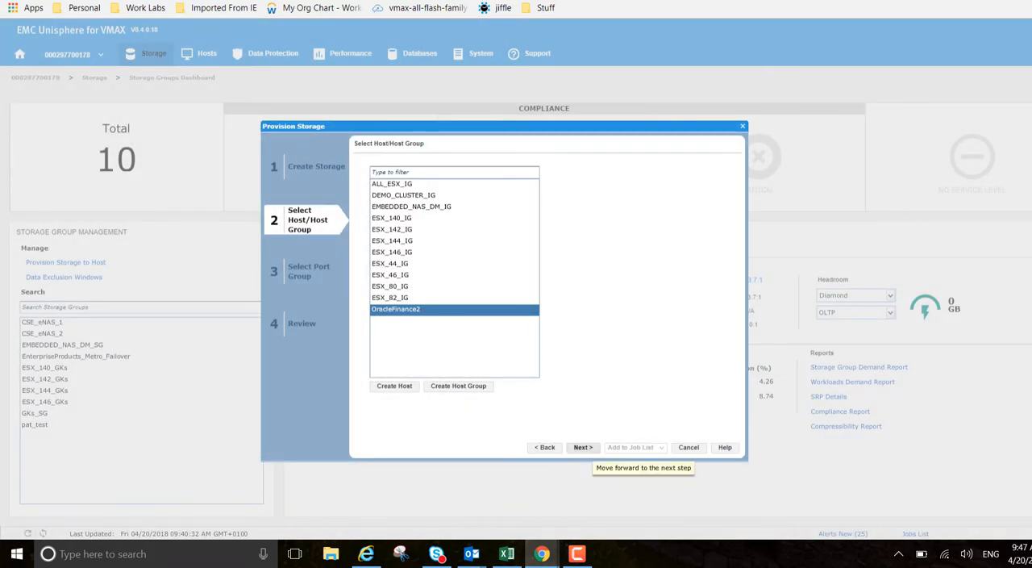
pyautogui.click(582, 447)
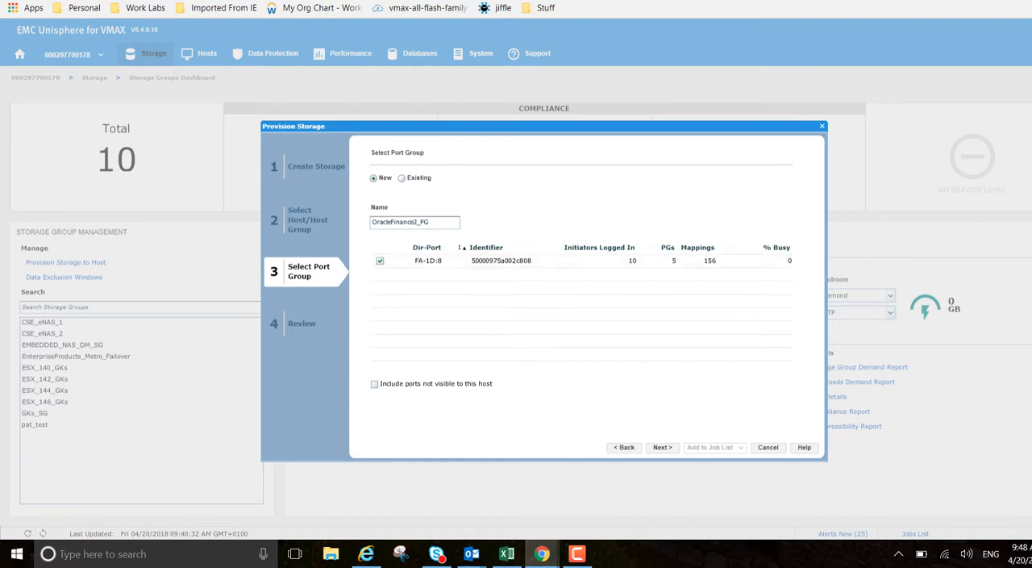
# Show non-visible ports, add FA-2D:8 to OracleFinance2_PG, and continue to Review.
pyautogui.click(374, 384)
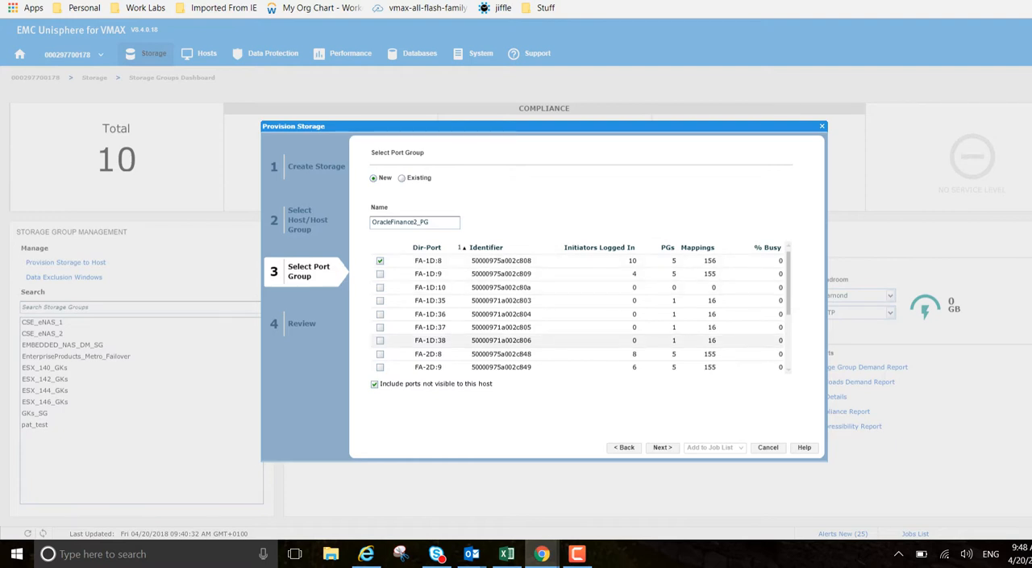
pyautogui.click(380, 354)
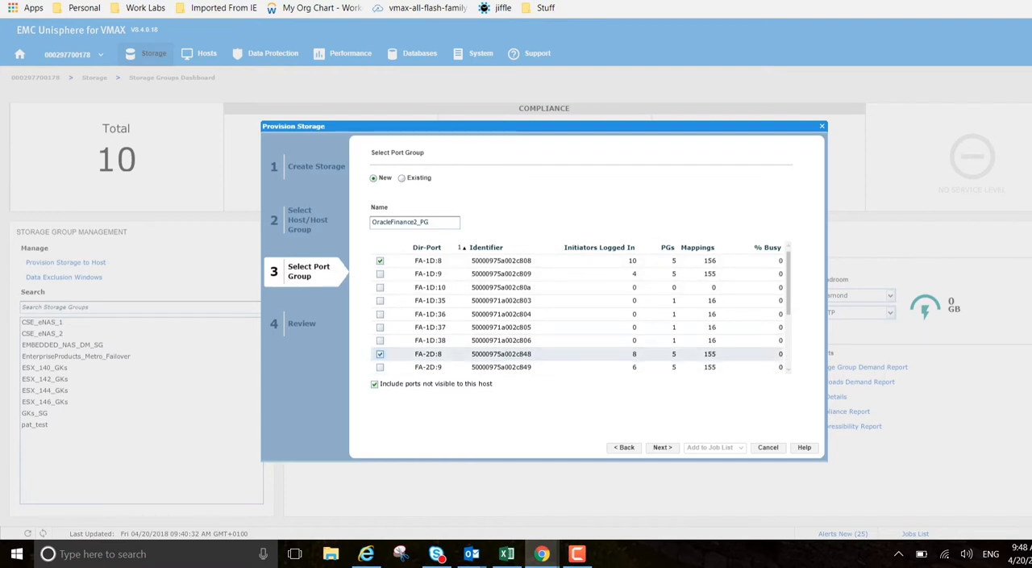
pyautogui.click(492, 354)
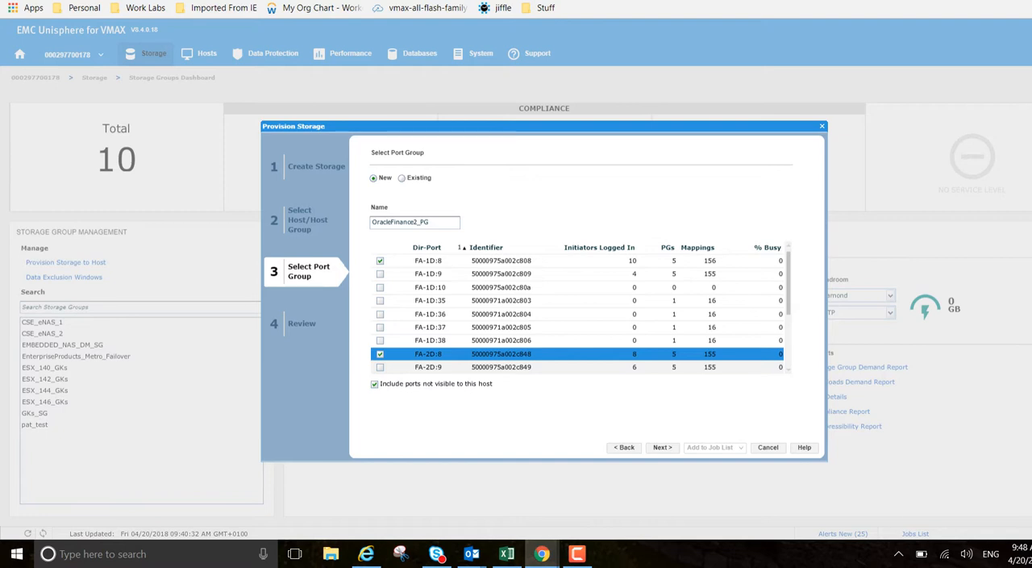
pyautogui.moveTo(662, 447)
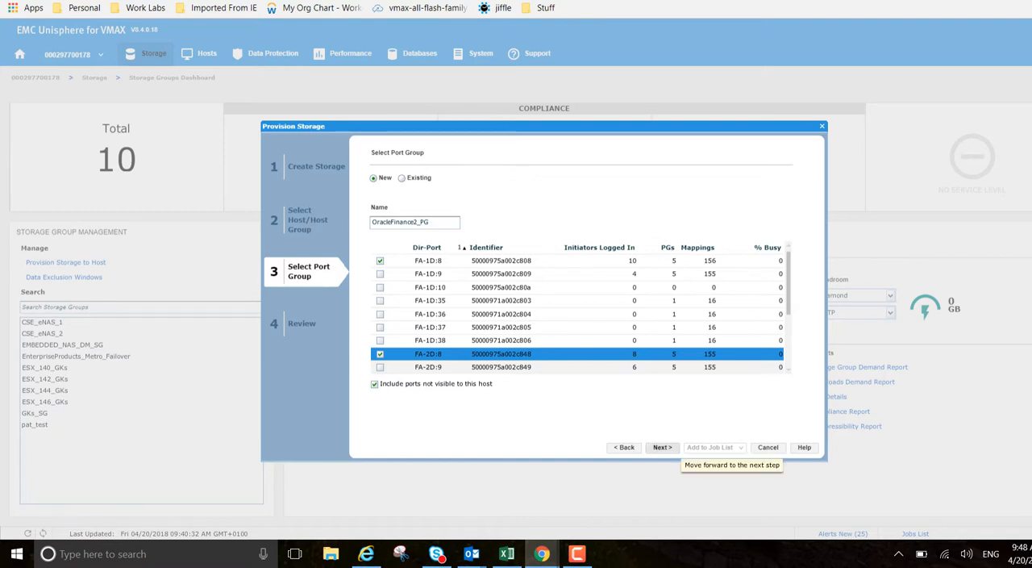
pyautogui.click(661, 447)
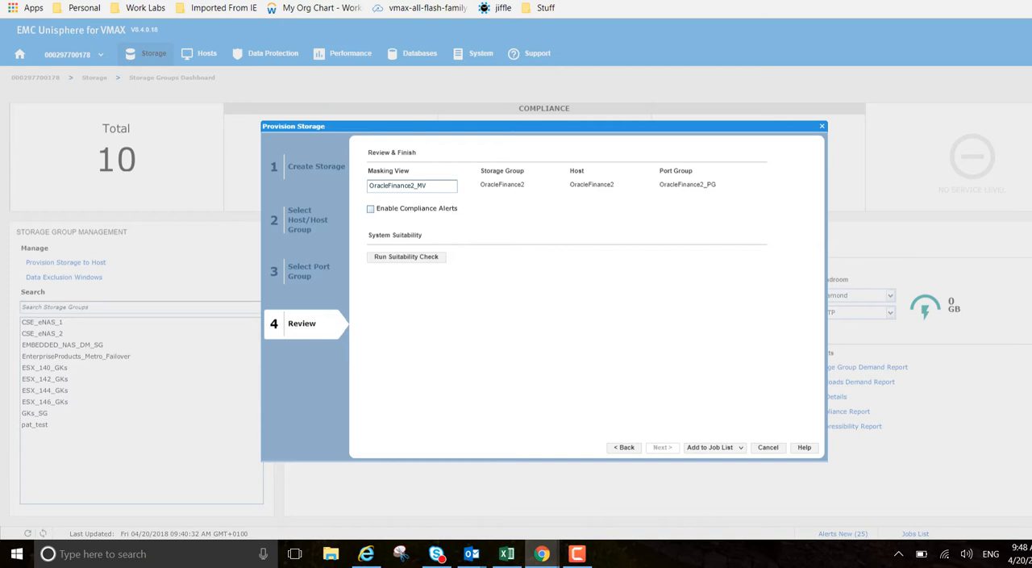
# Enable compliance alerts, run the suitability check, and open the Add to Job List choices.
pyautogui.click(371, 208)
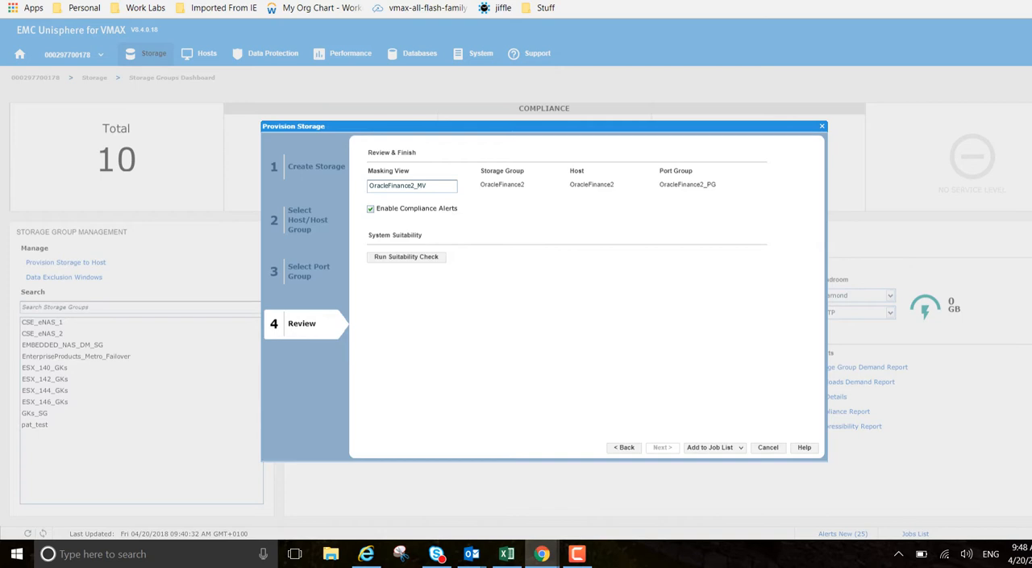
pyautogui.moveTo(406, 256)
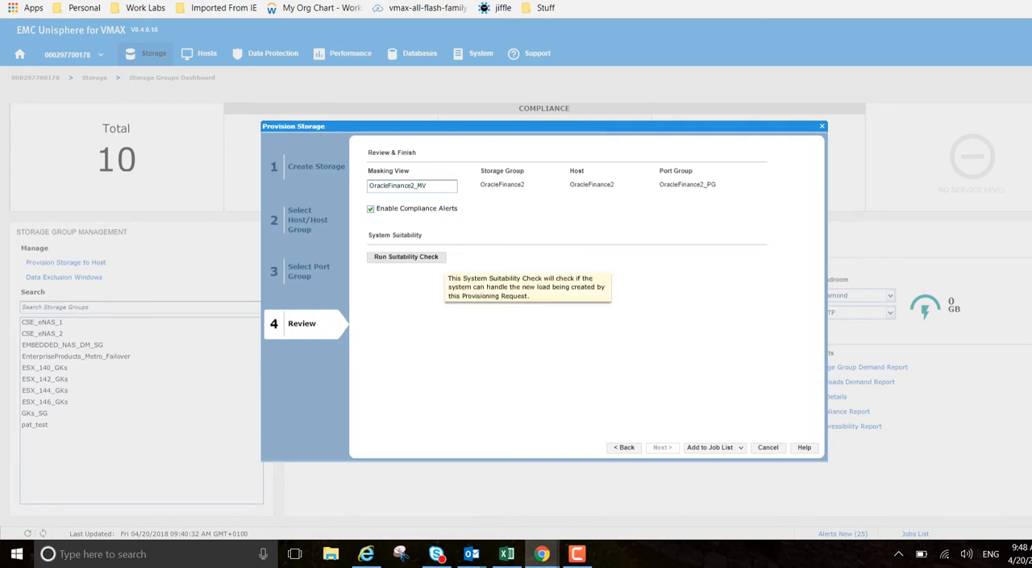
pyautogui.click(406, 257)
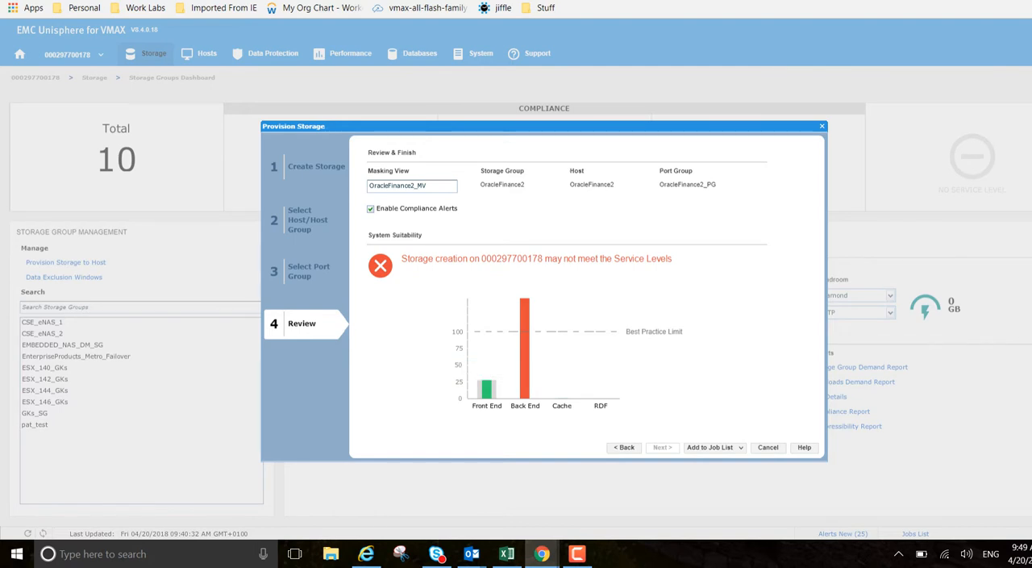
pyautogui.moveTo(525, 300)
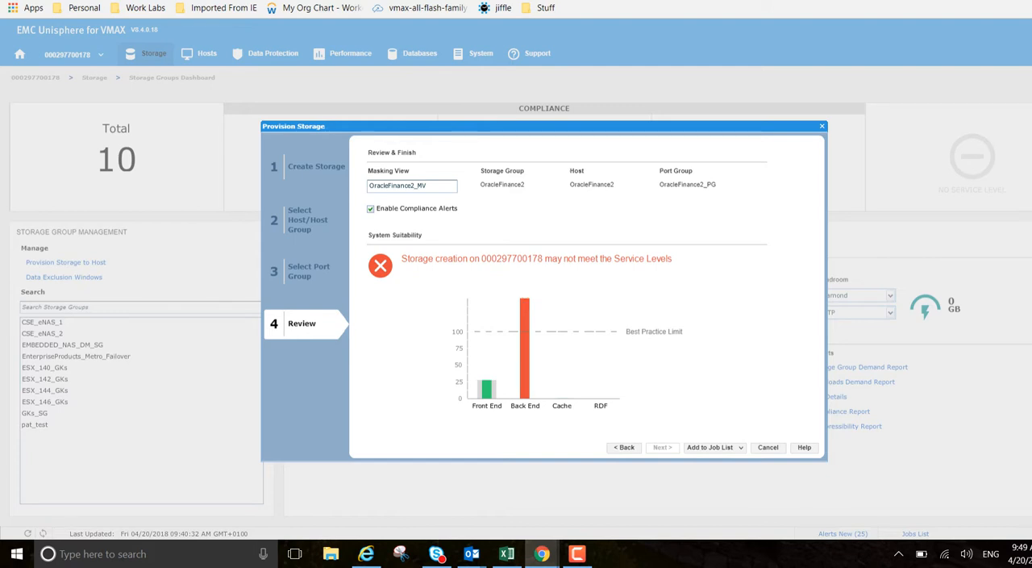
pyautogui.moveTo(709, 447)
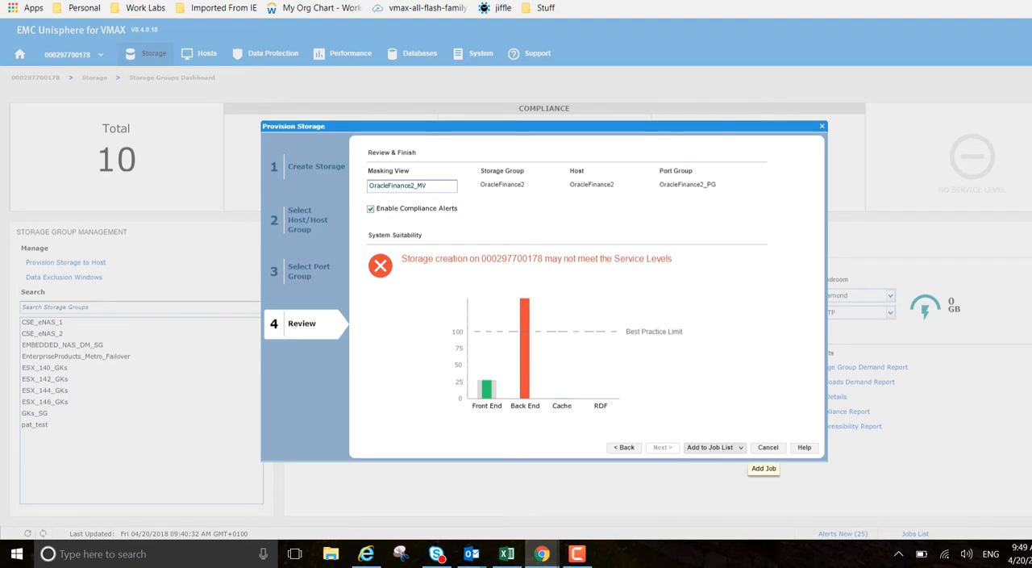
pyautogui.click(736, 447)
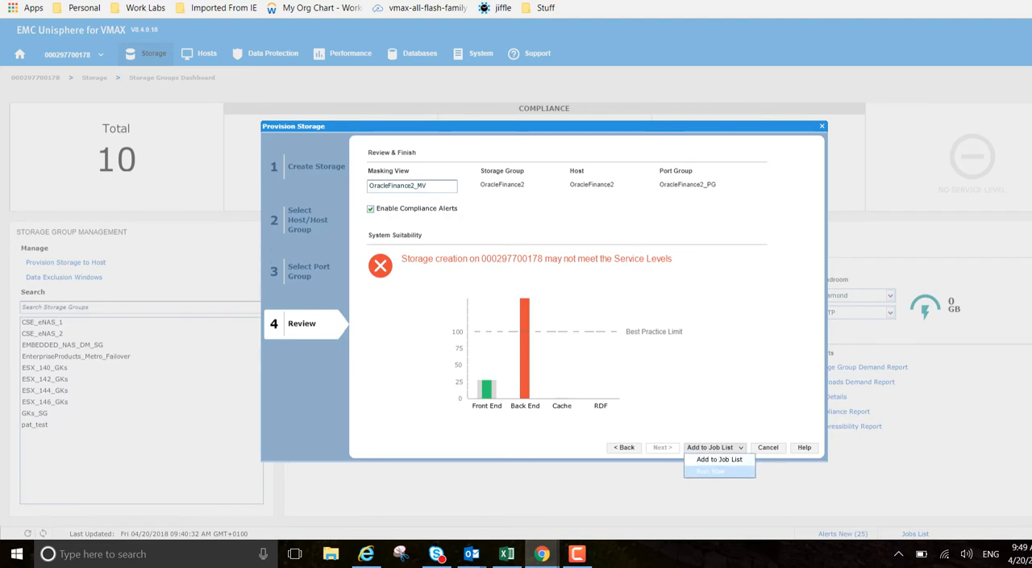
# Run the job now, expand the task details, and close the finished task summary.
pyautogui.click(718, 471)
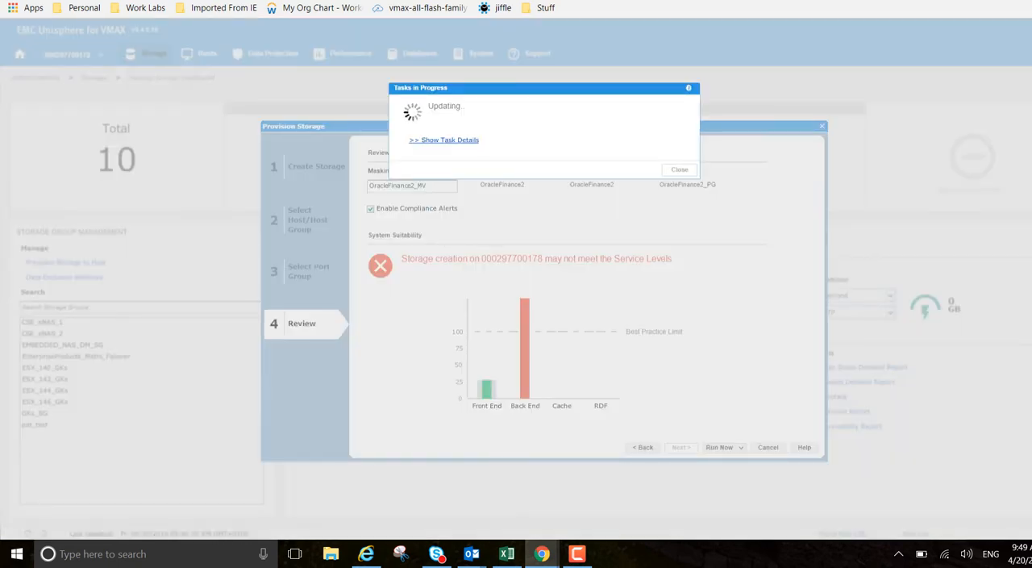
pyautogui.click(449, 139)
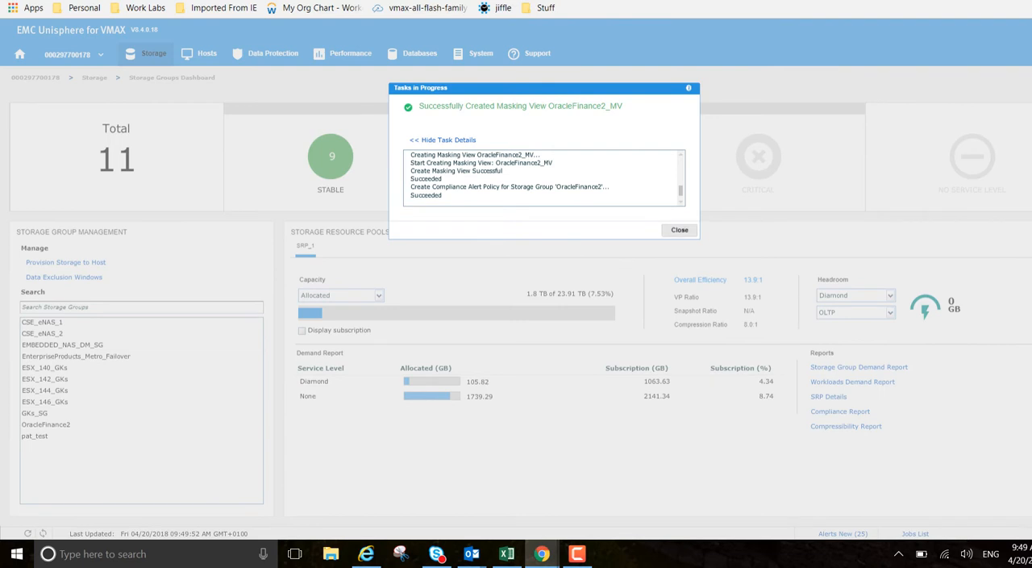
pyautogui.click(679, 230)
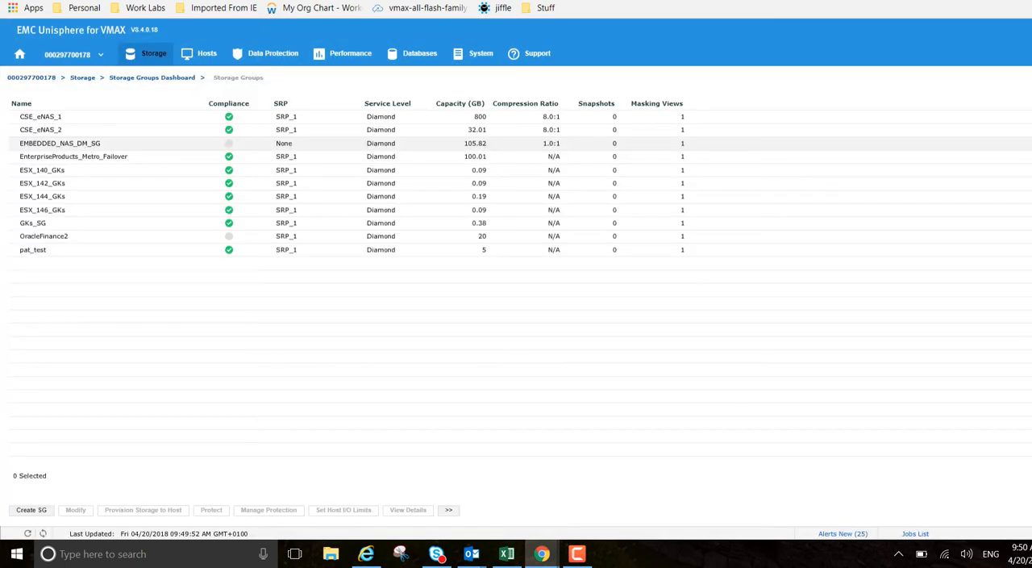
pyautogui.click(43, 235)
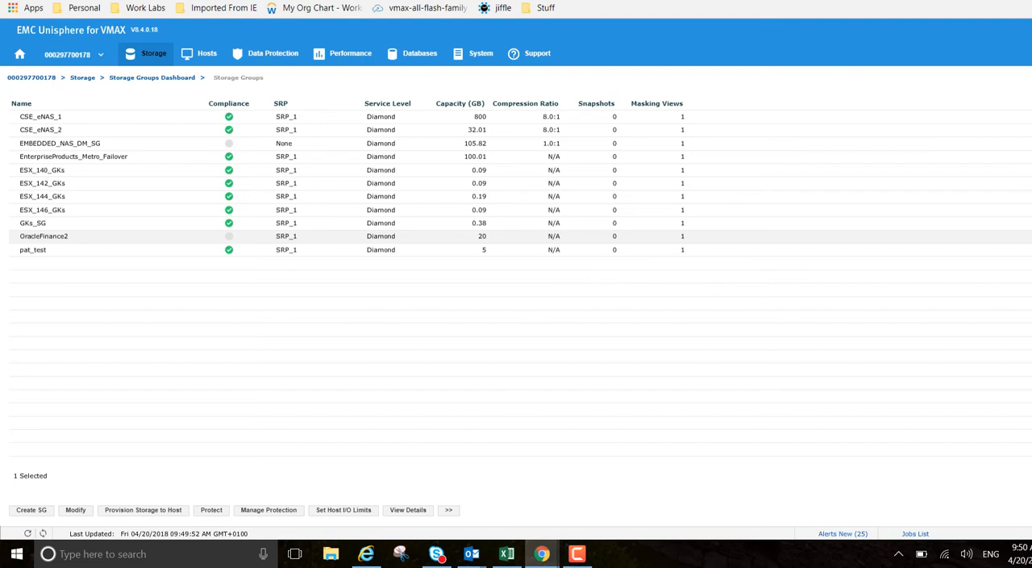
pyautogui.click(44, 235)
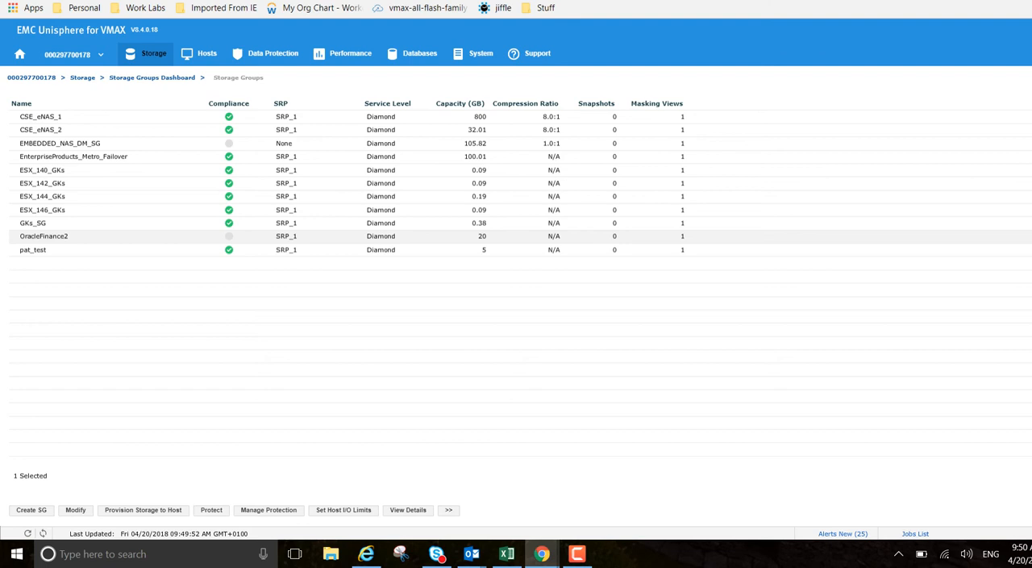
pyautogui.click(44, 236)
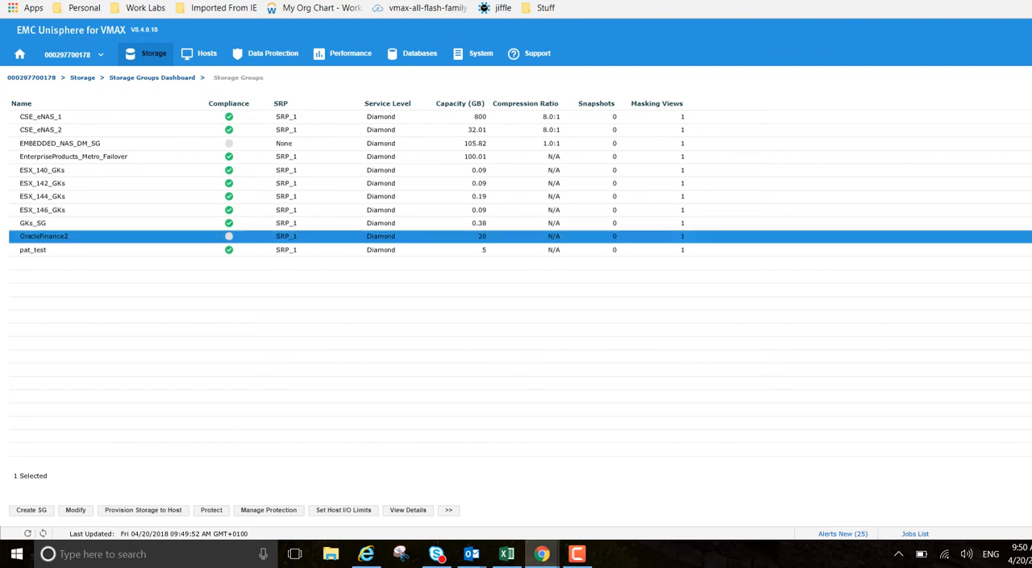
pyautogui.moveTo(267, 509)
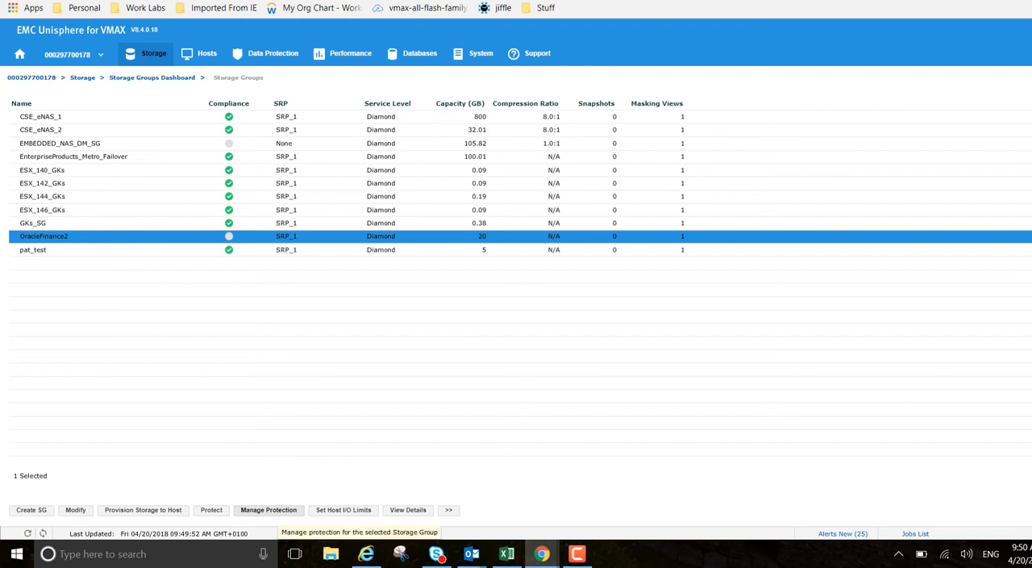
pyautogui.click(269, 508)
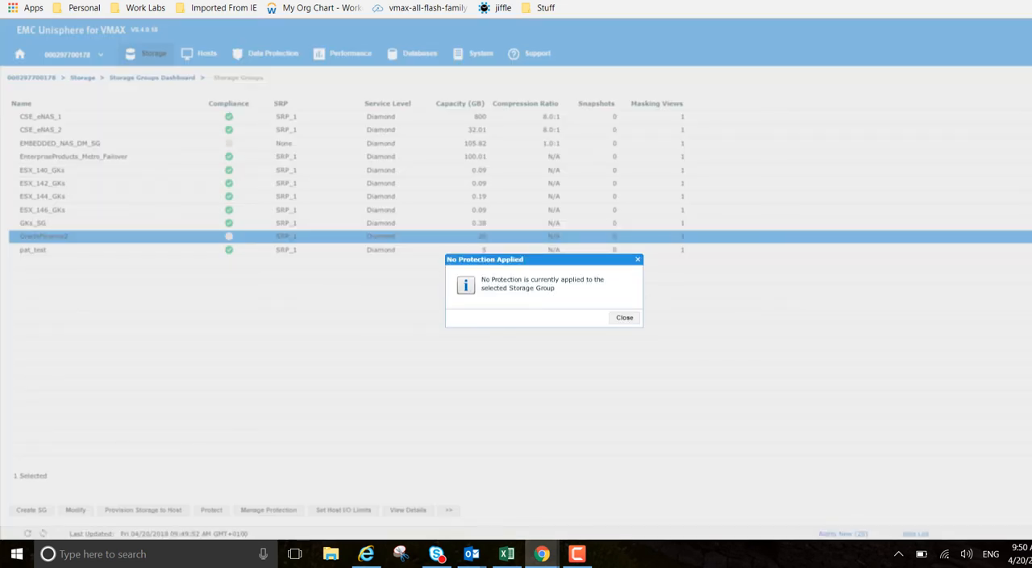
pyautogui.click(624, 317)
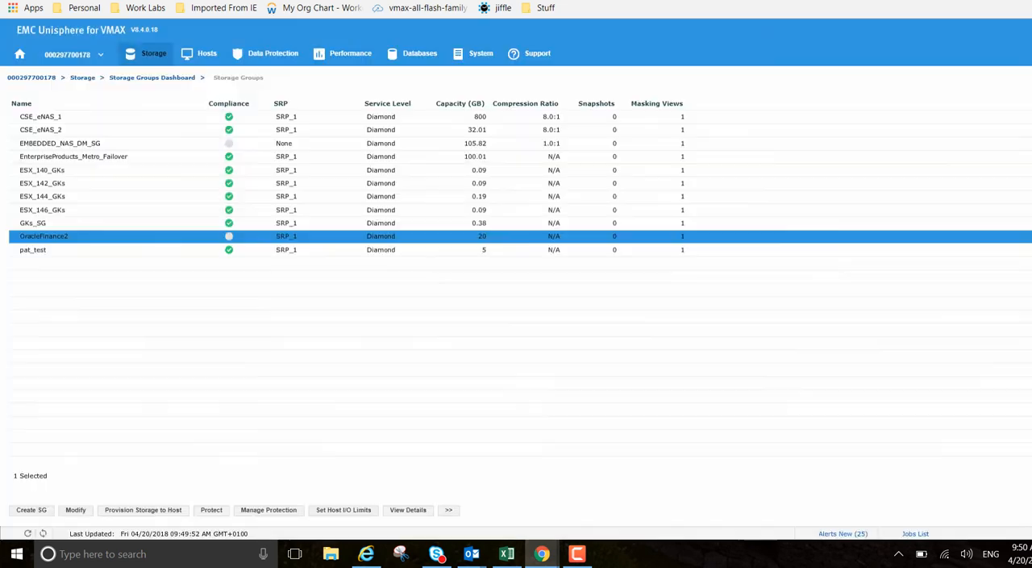